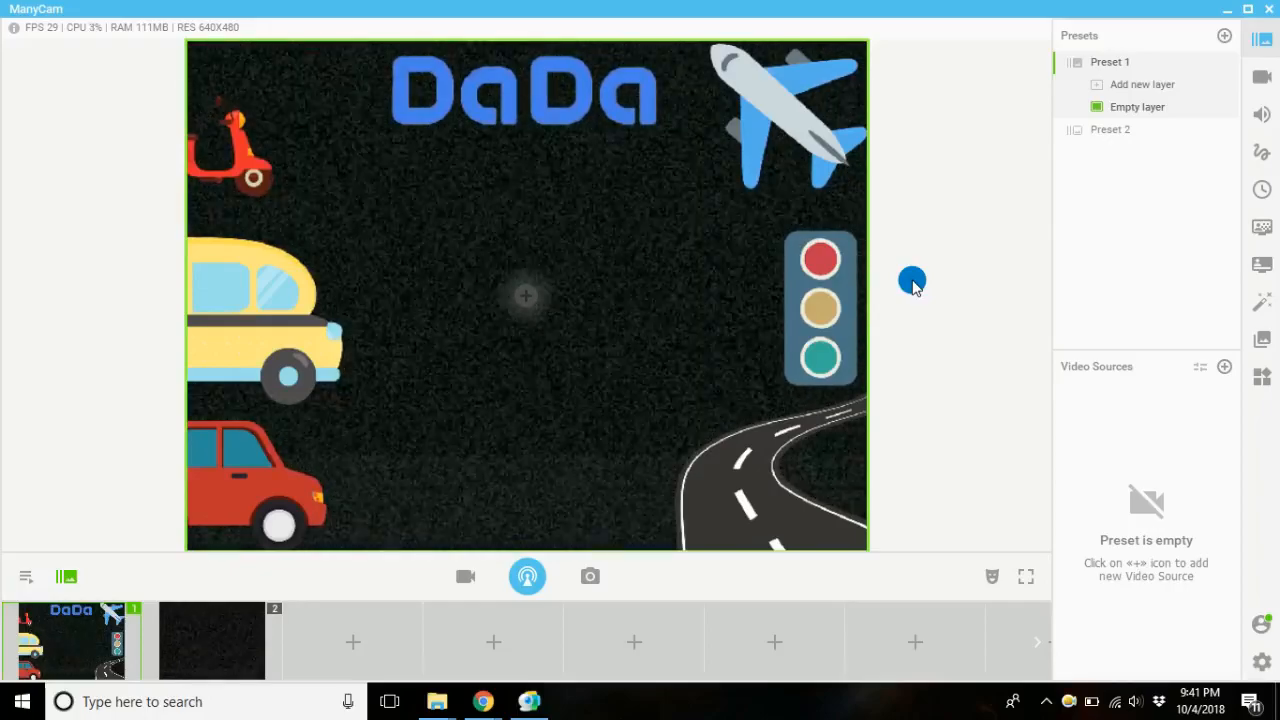
mouse_move(204, 300)
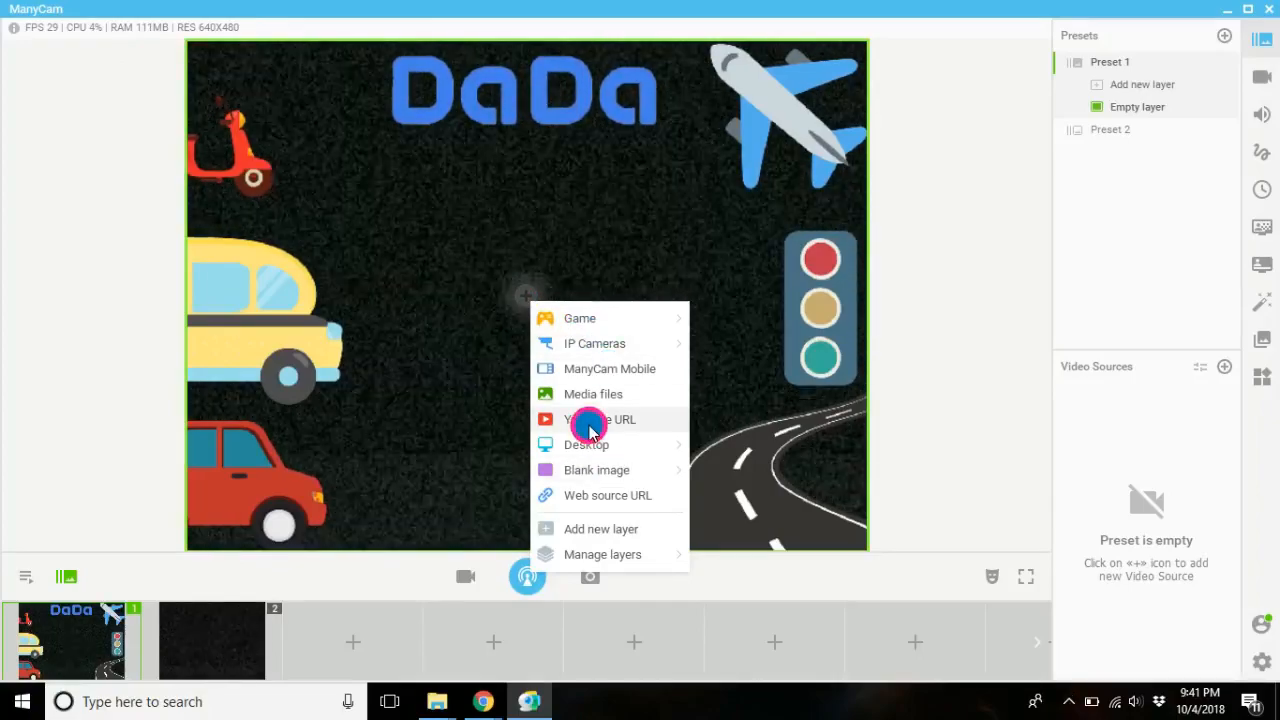
Step: Dismiss the empty YouTube URL prompt and switch to the browser to fetch the link
click(598, 420)
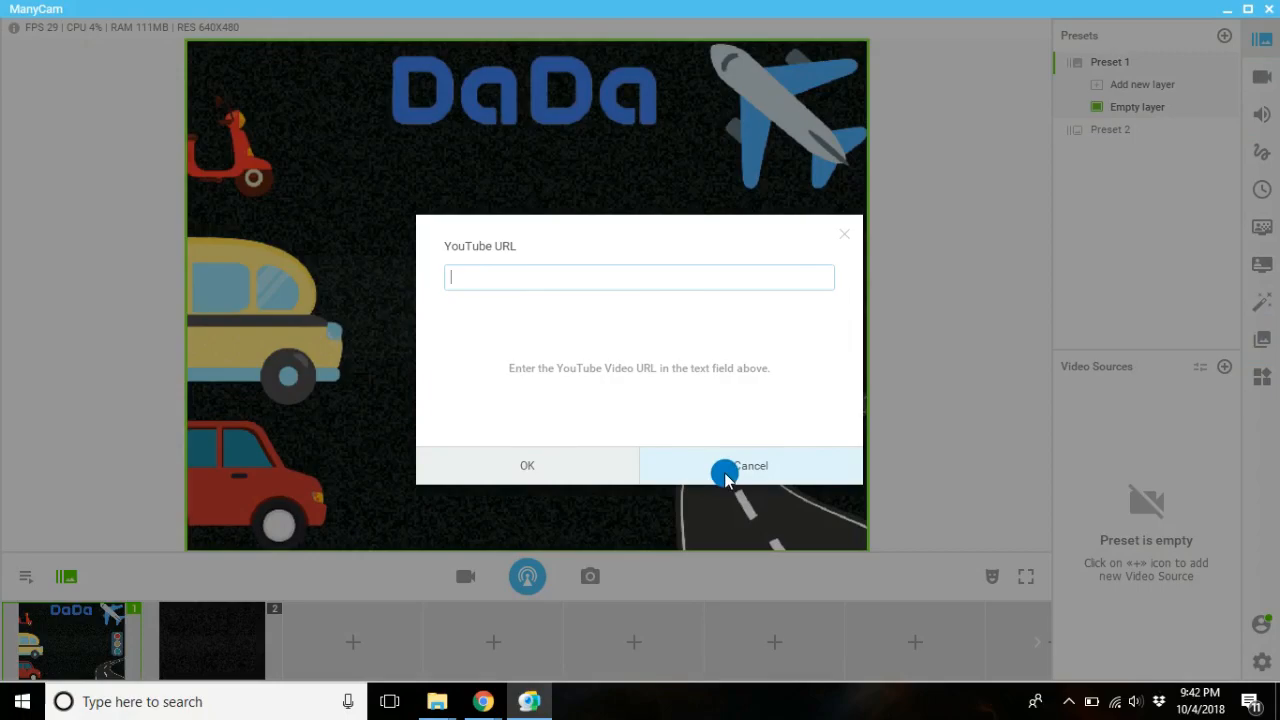
click(750, 464)
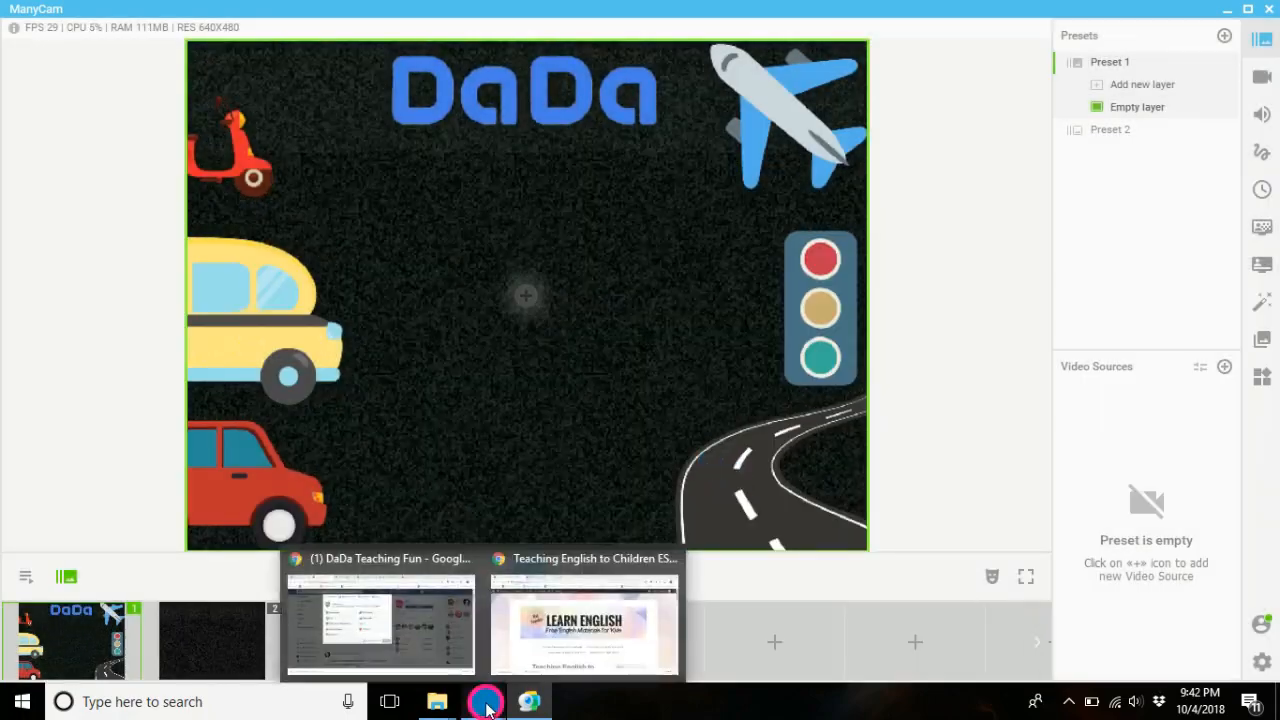
click(584, 620)
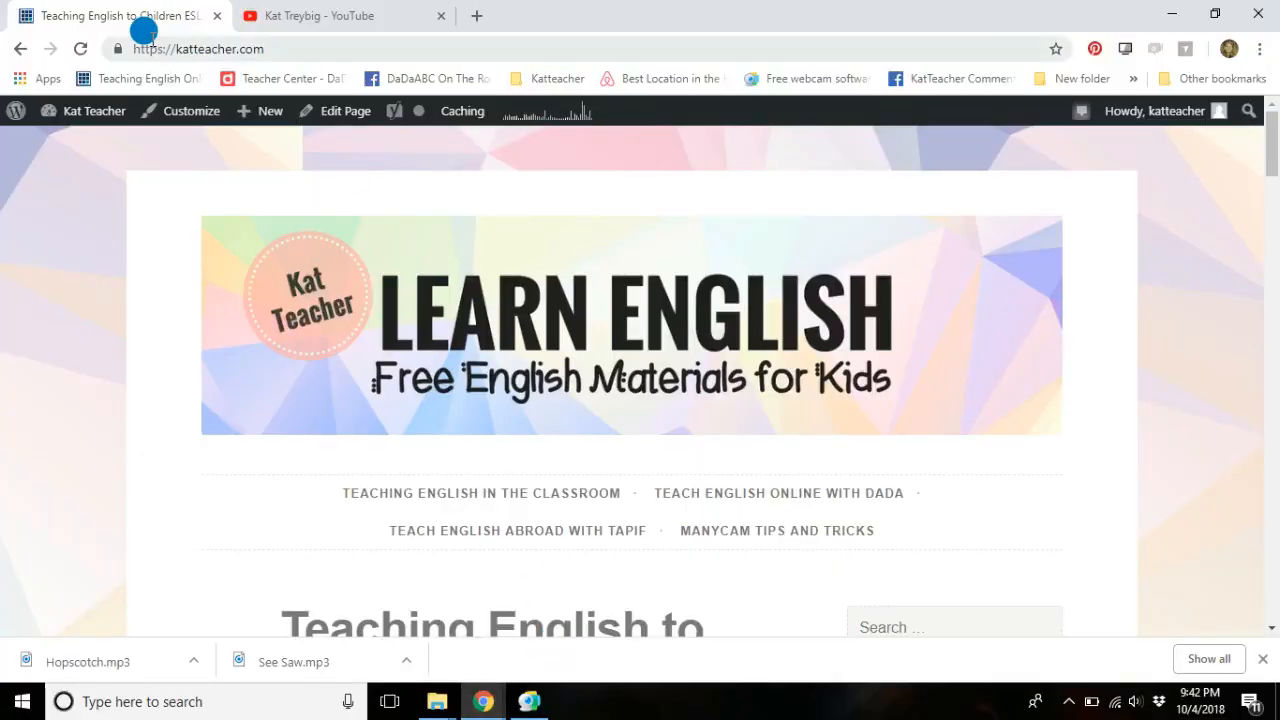
Step: Bring up the 'Blue in the Big City' video page on YouTube and return to ManyCam
scroll(down, 3)
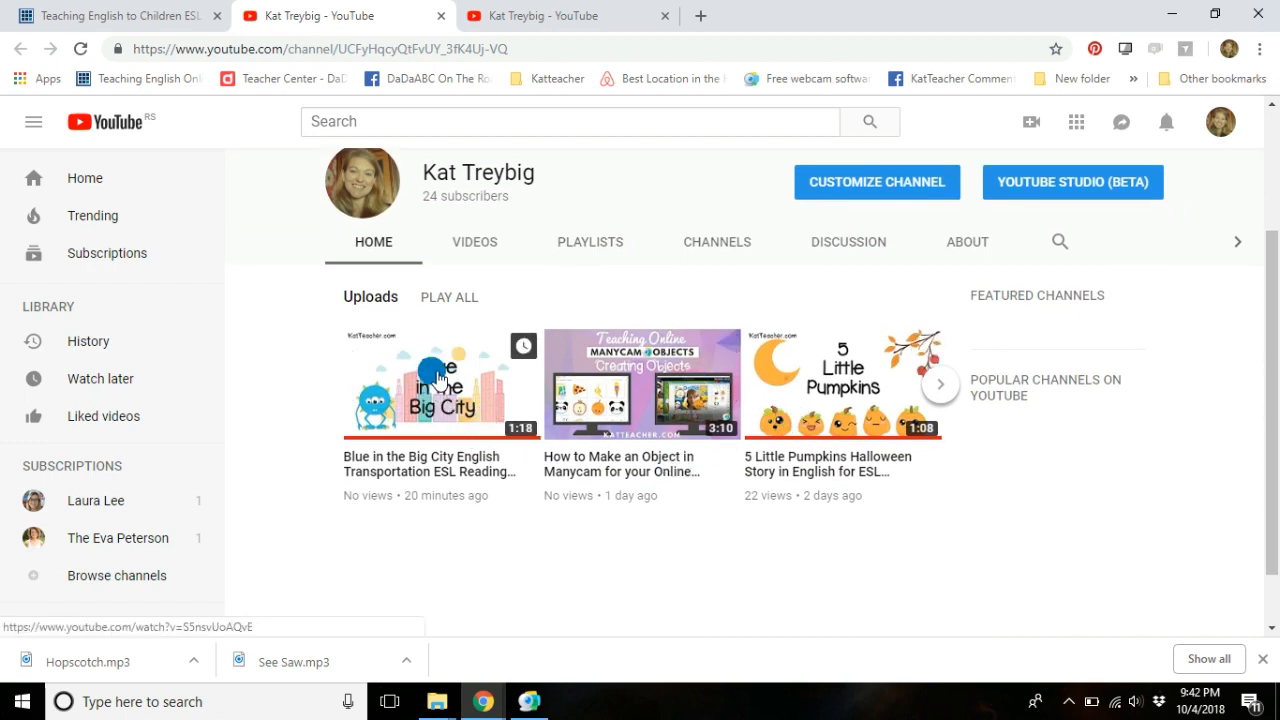
click(440, 384)
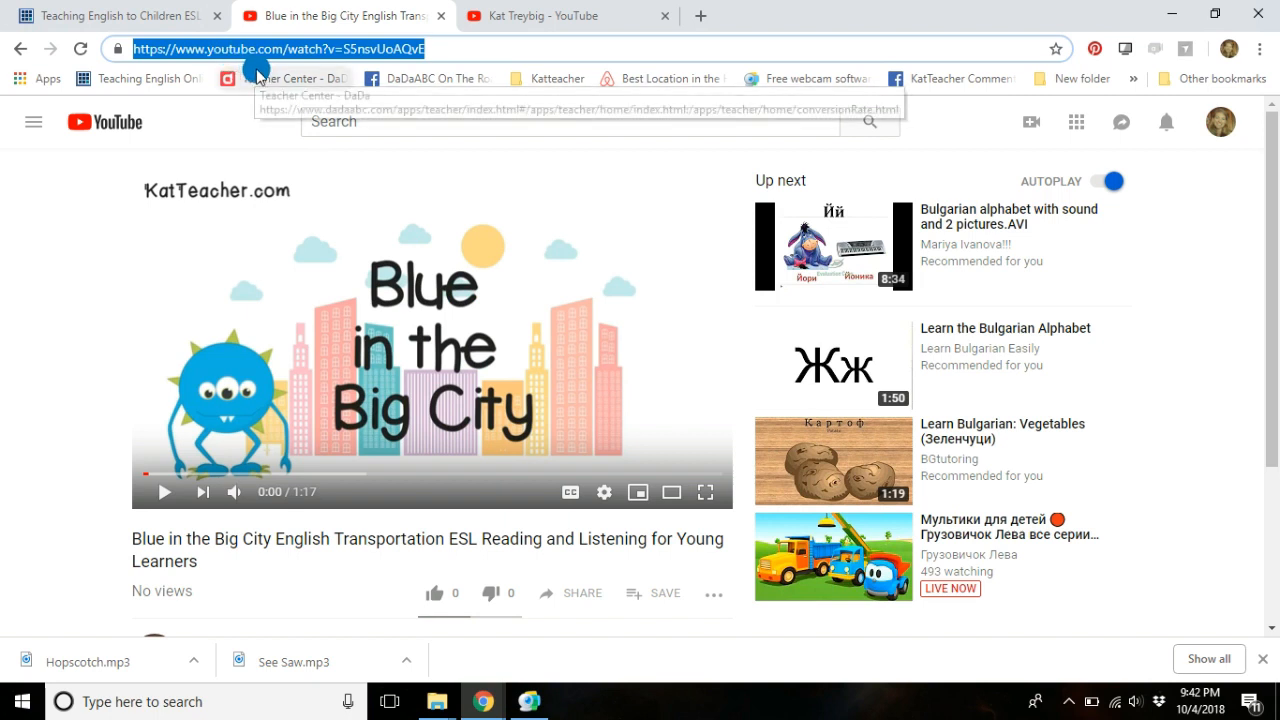
mouse_move(512, 652)
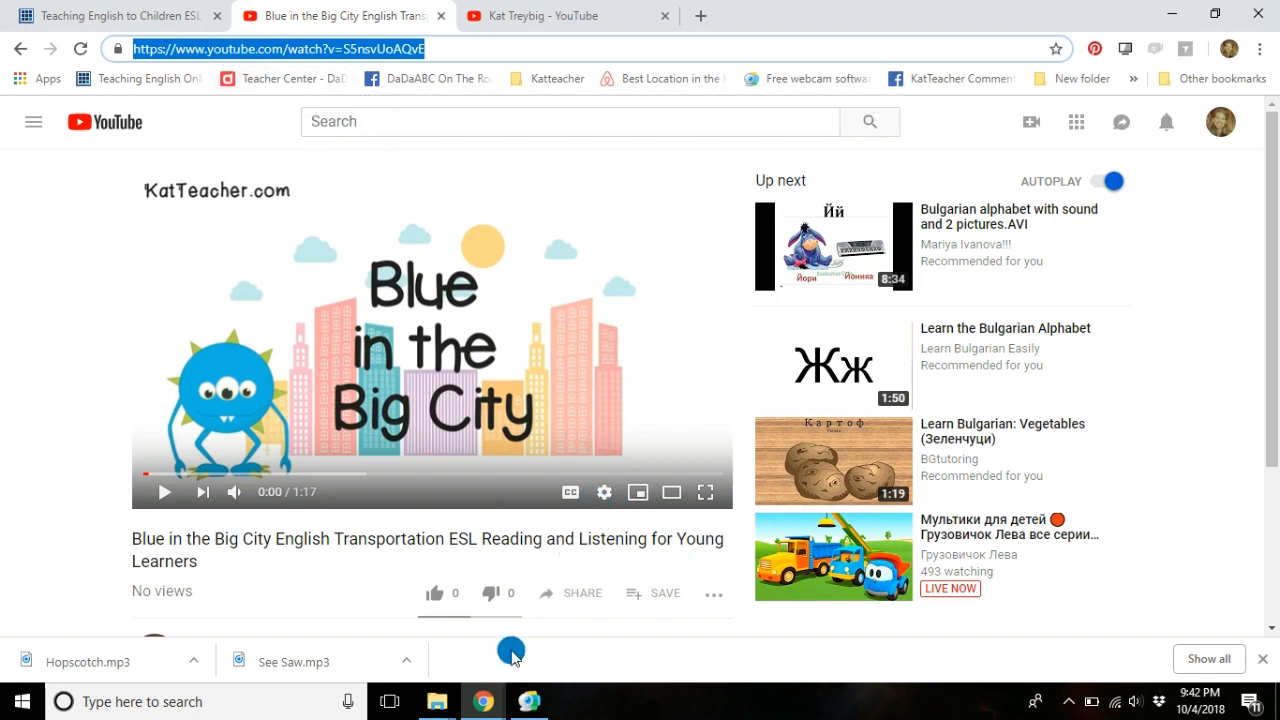
click(528, 700)
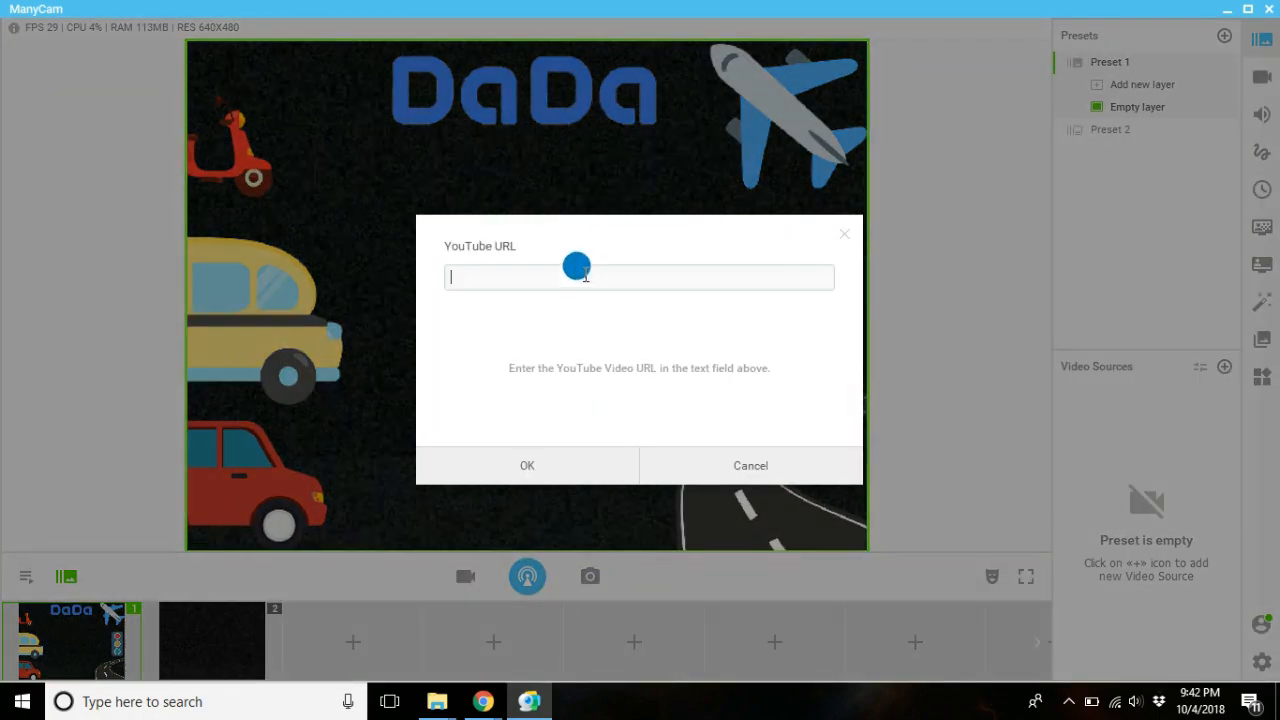
text(https://www.youtube.com/watch?v=S5nsvUoAQvE)
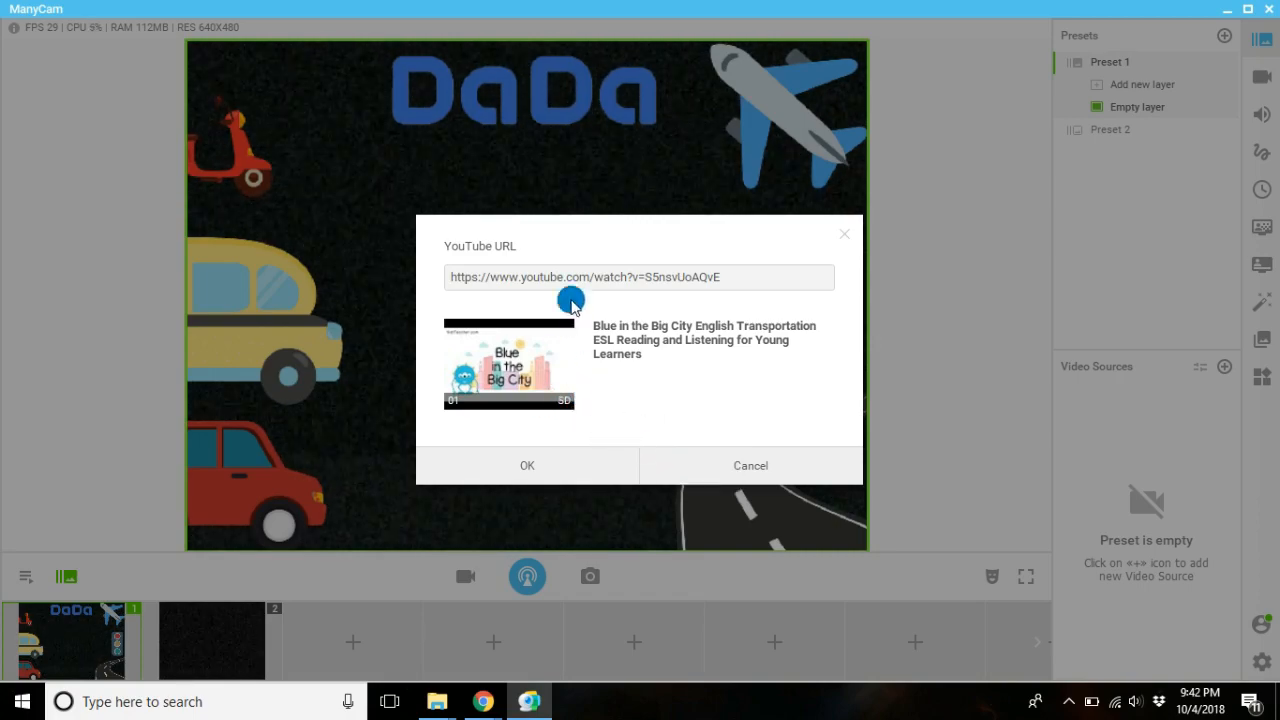
click(528, 464)
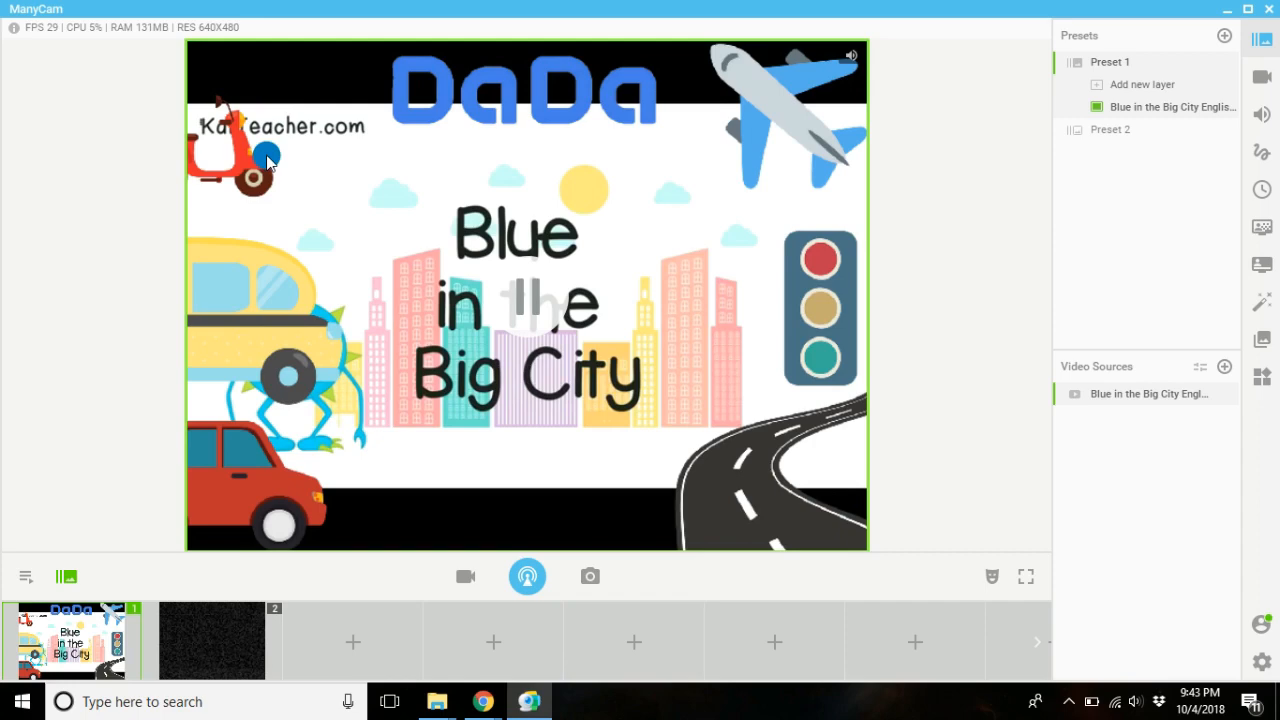
mouse_move(728, 138)
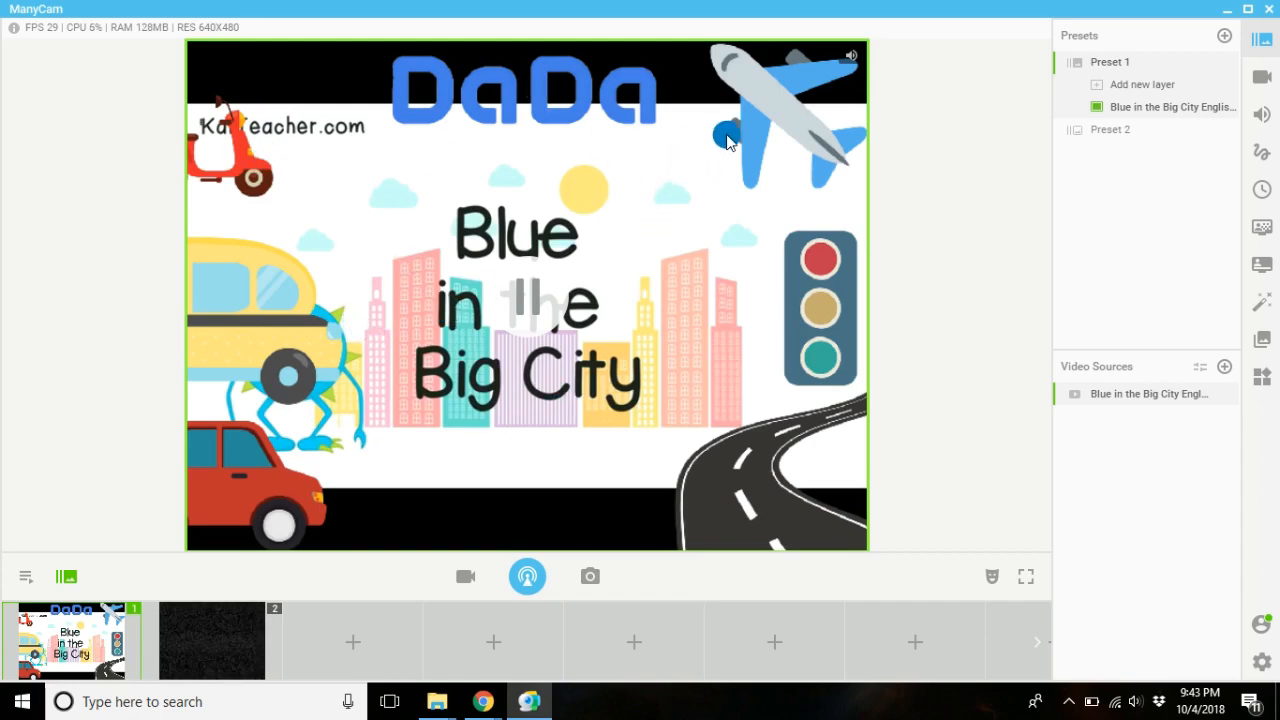
click(212, 640)
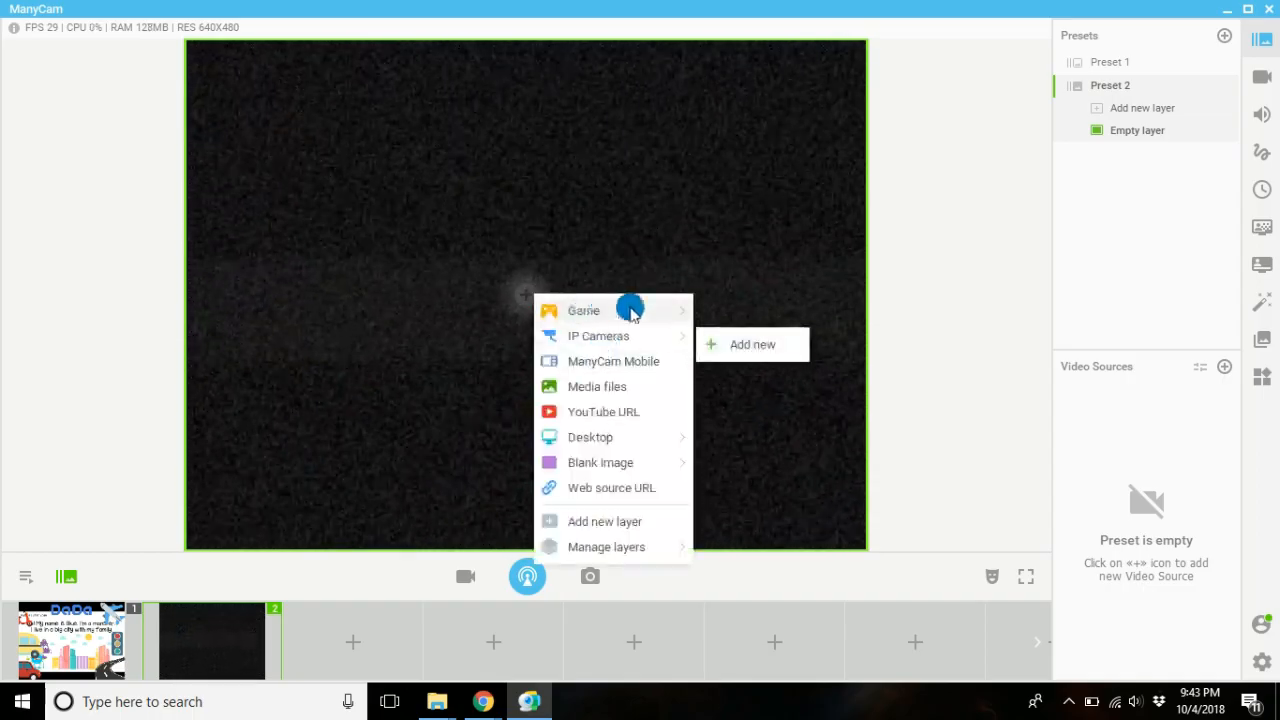
Step: Add the same YouTube link as Preset 2's source and start it playing full-frame
click(604, 412)
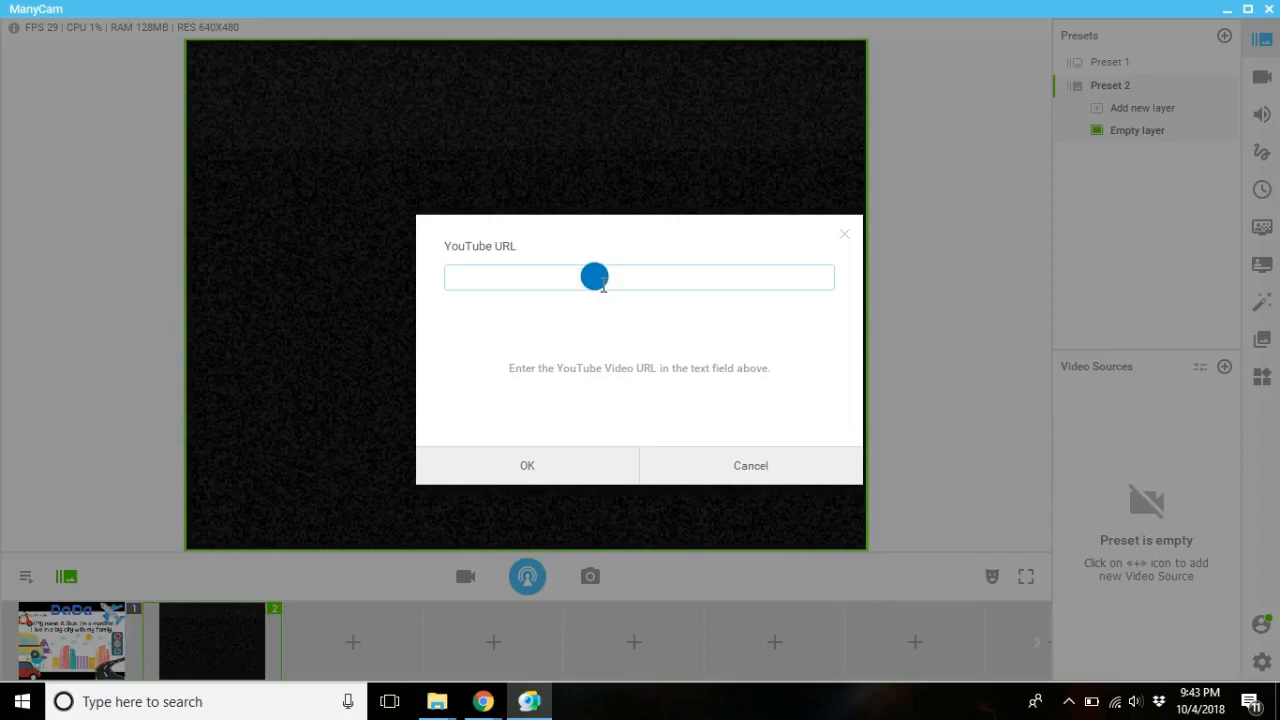
text(https://www.youtube.com/watch?v=S5nsvUoAQvE)
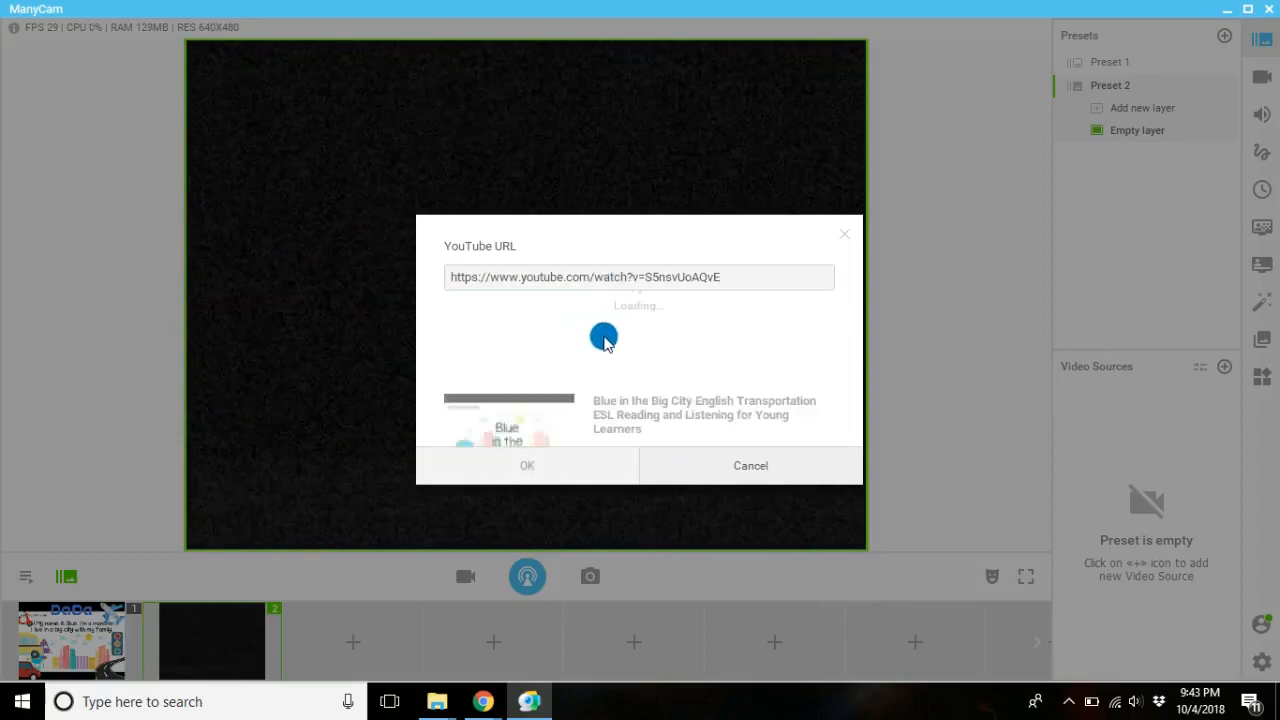
click(528, 464)
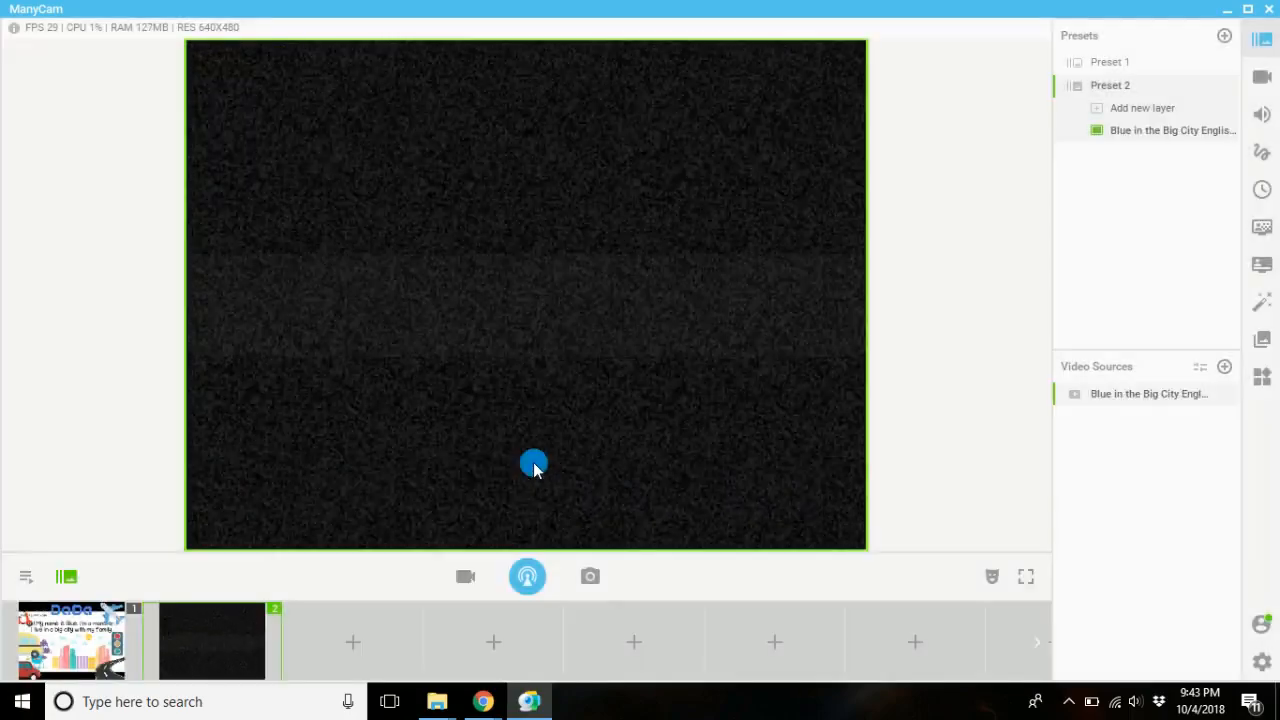
click(532, 464)
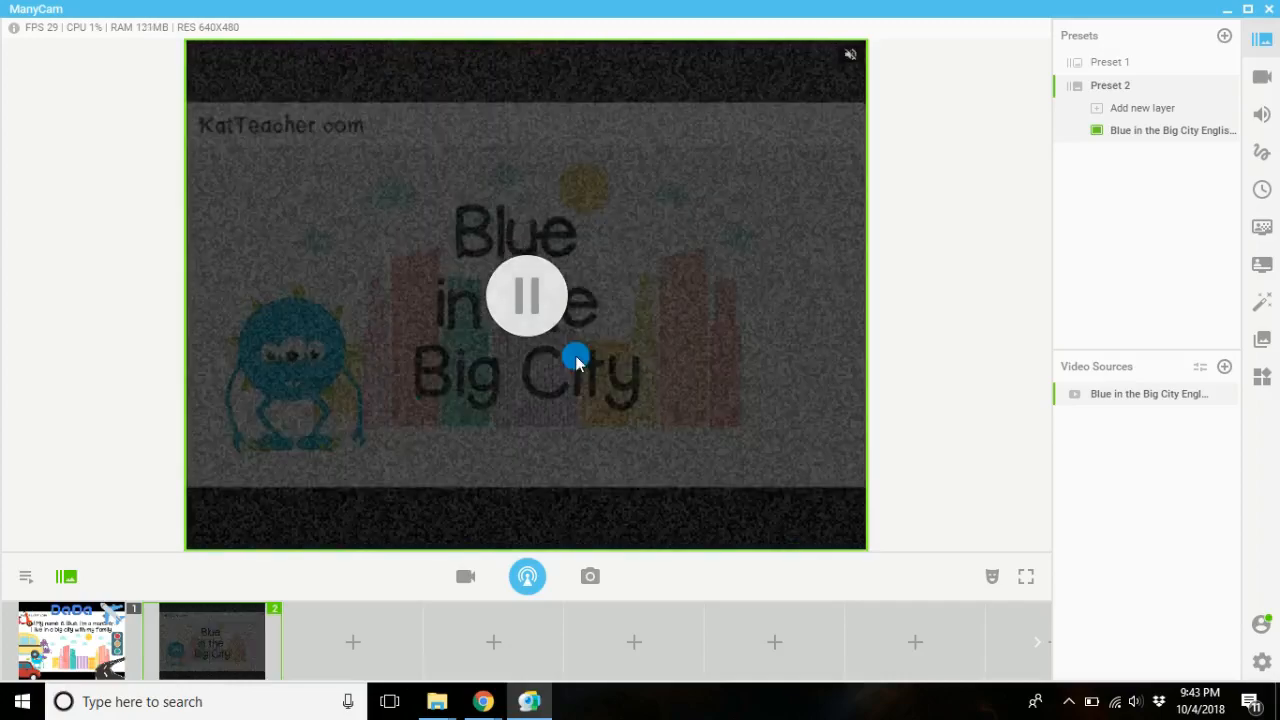
click(528, 296)
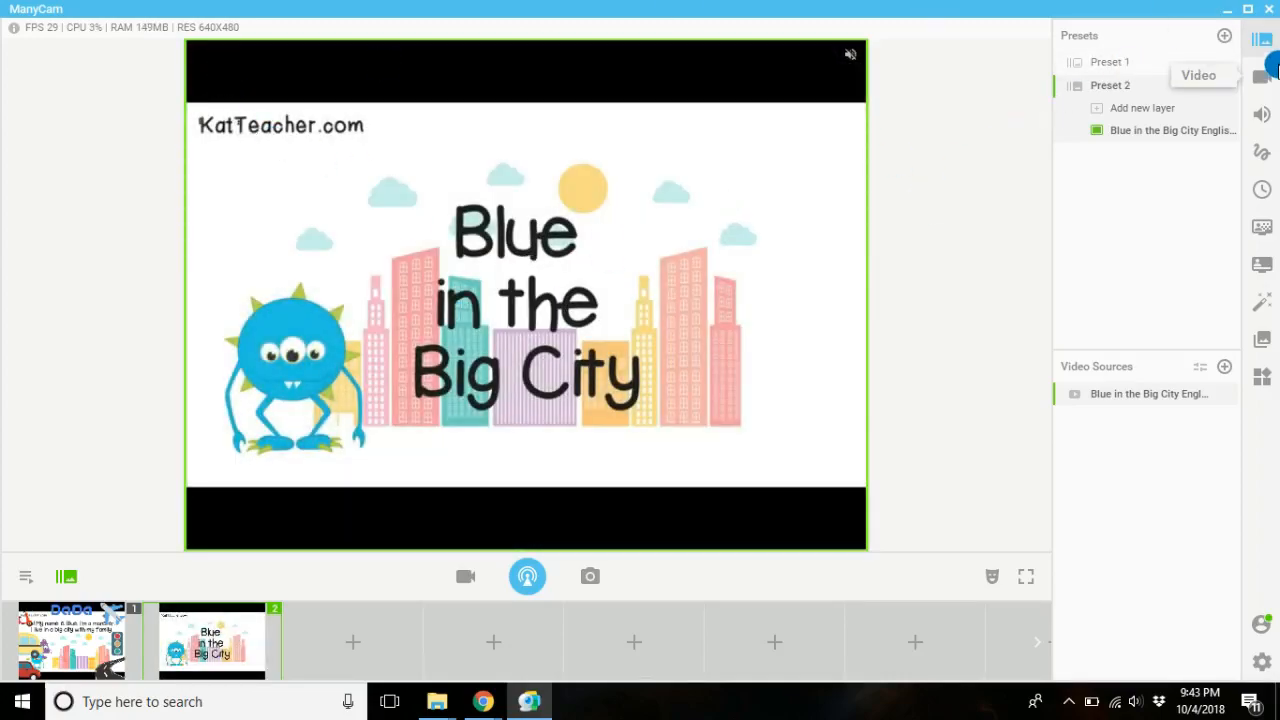
click(1144, 64)
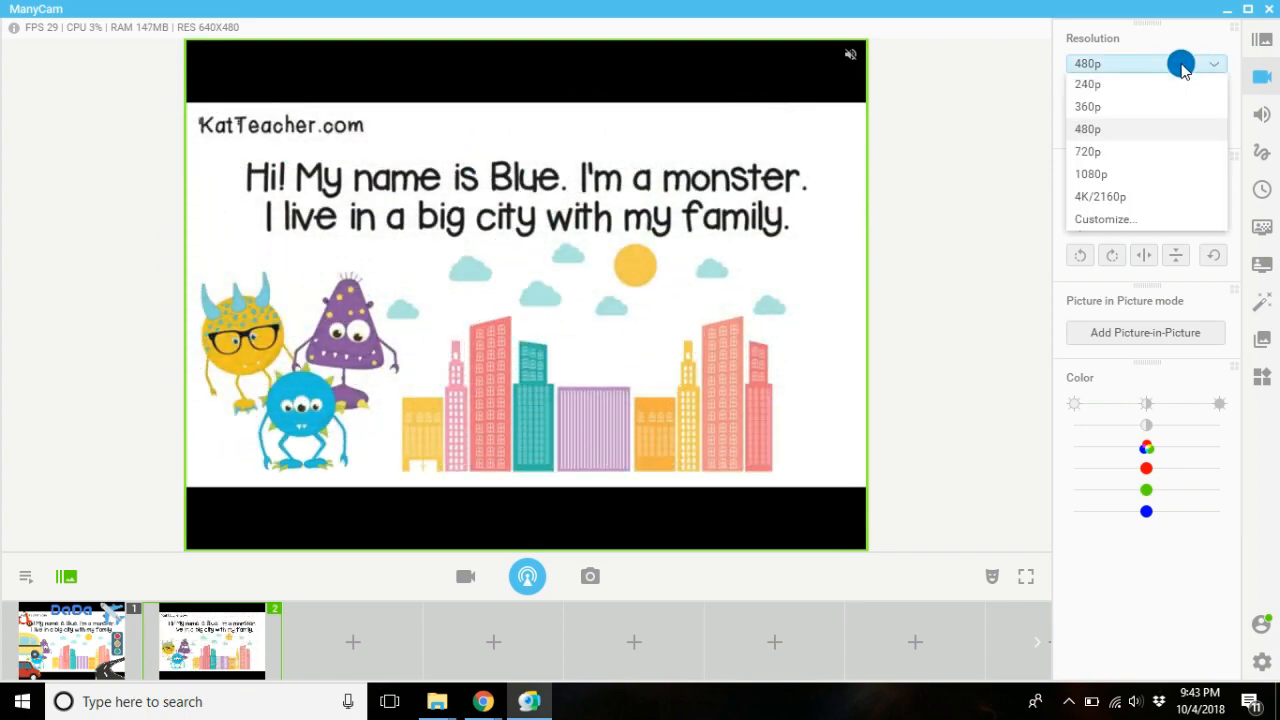
Step: Switch the output resolution to 720p, then down to 240p
click(1088, 152)
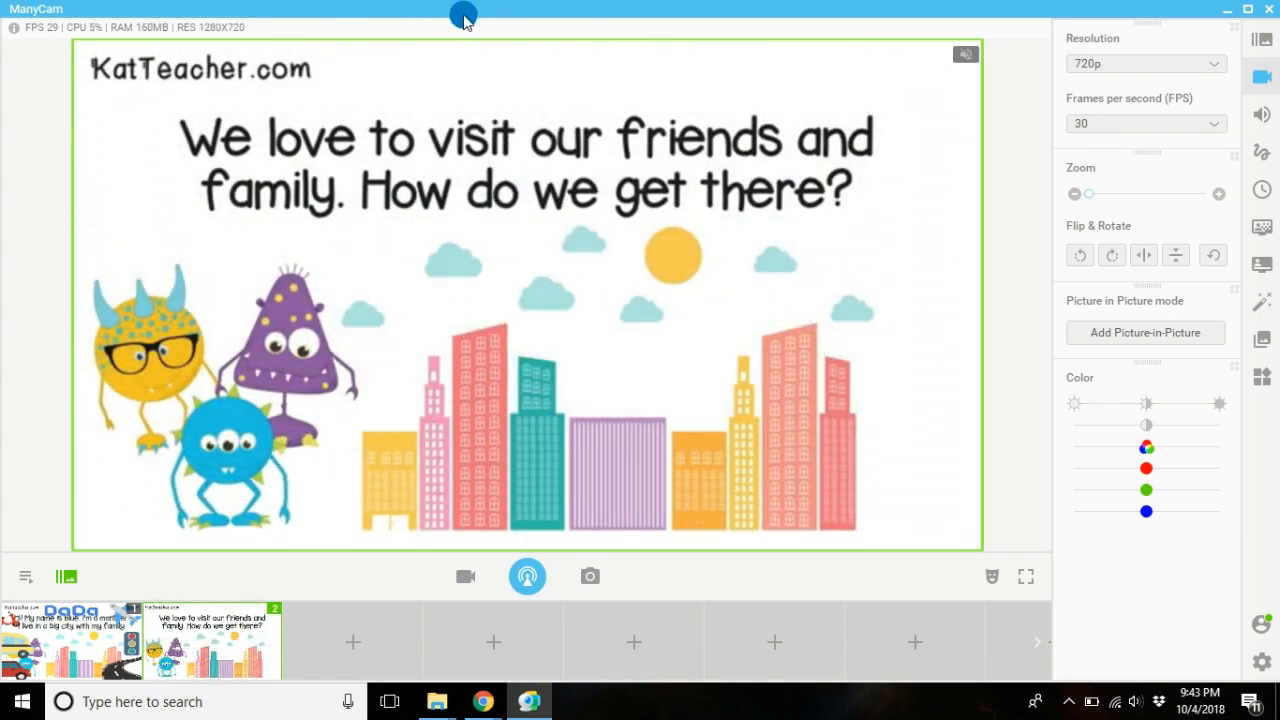
click(1144, 62)
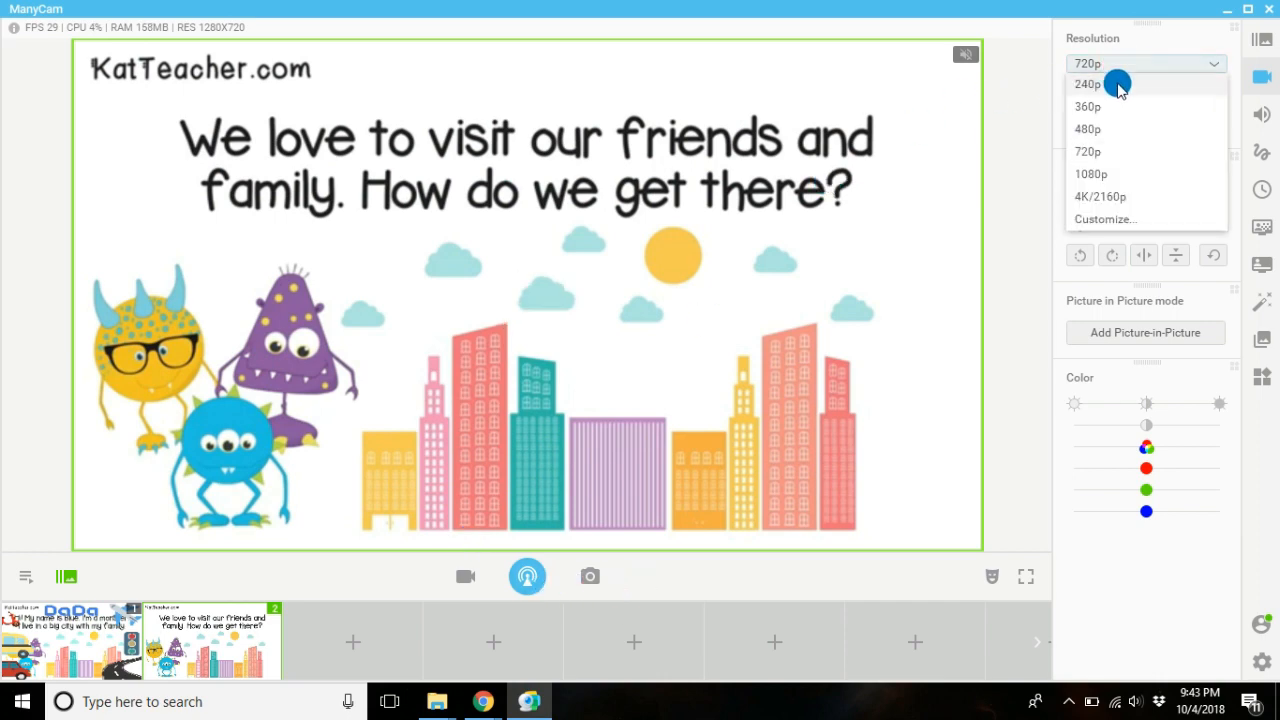
click(1086, 84)
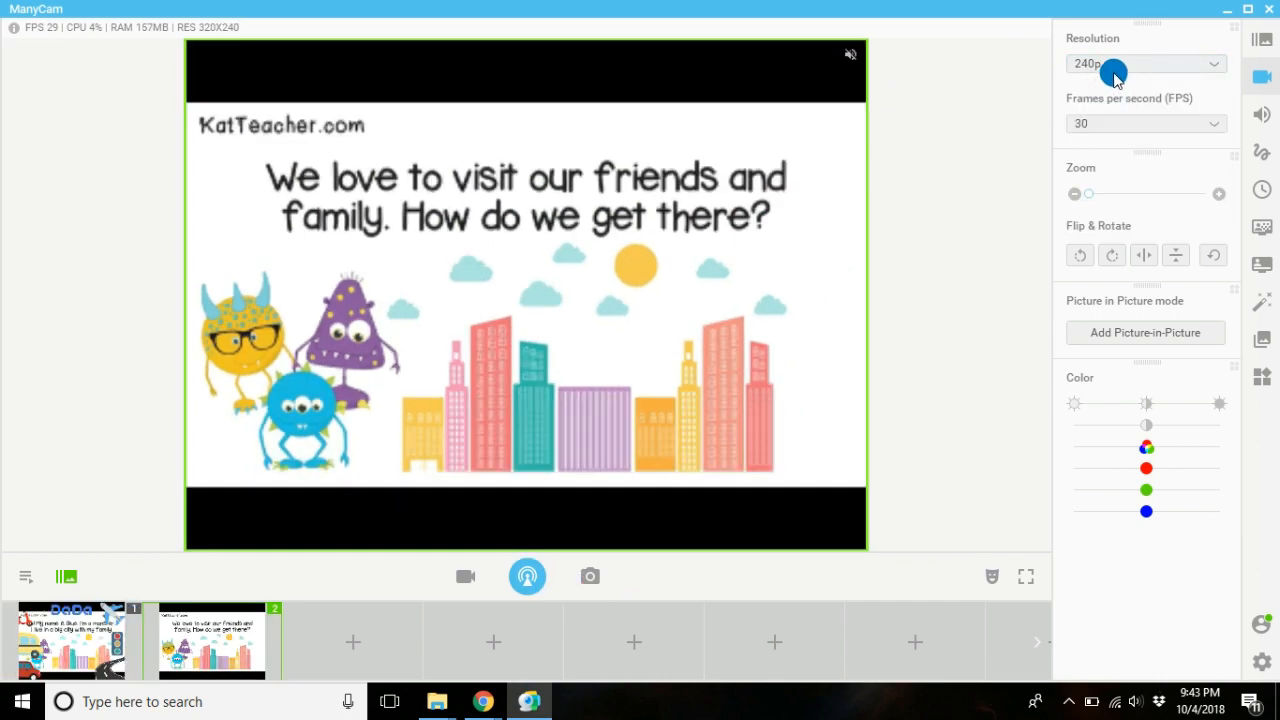
click(1144, 62)
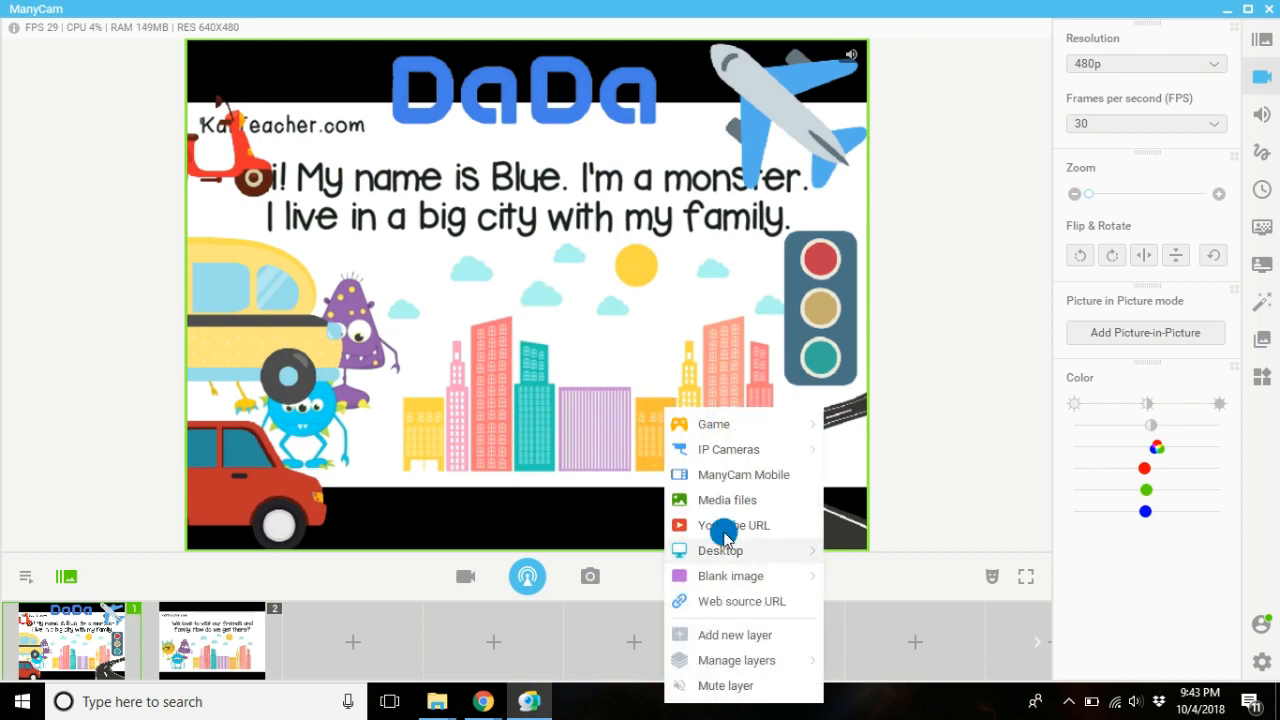
mouse_move(730, 684)
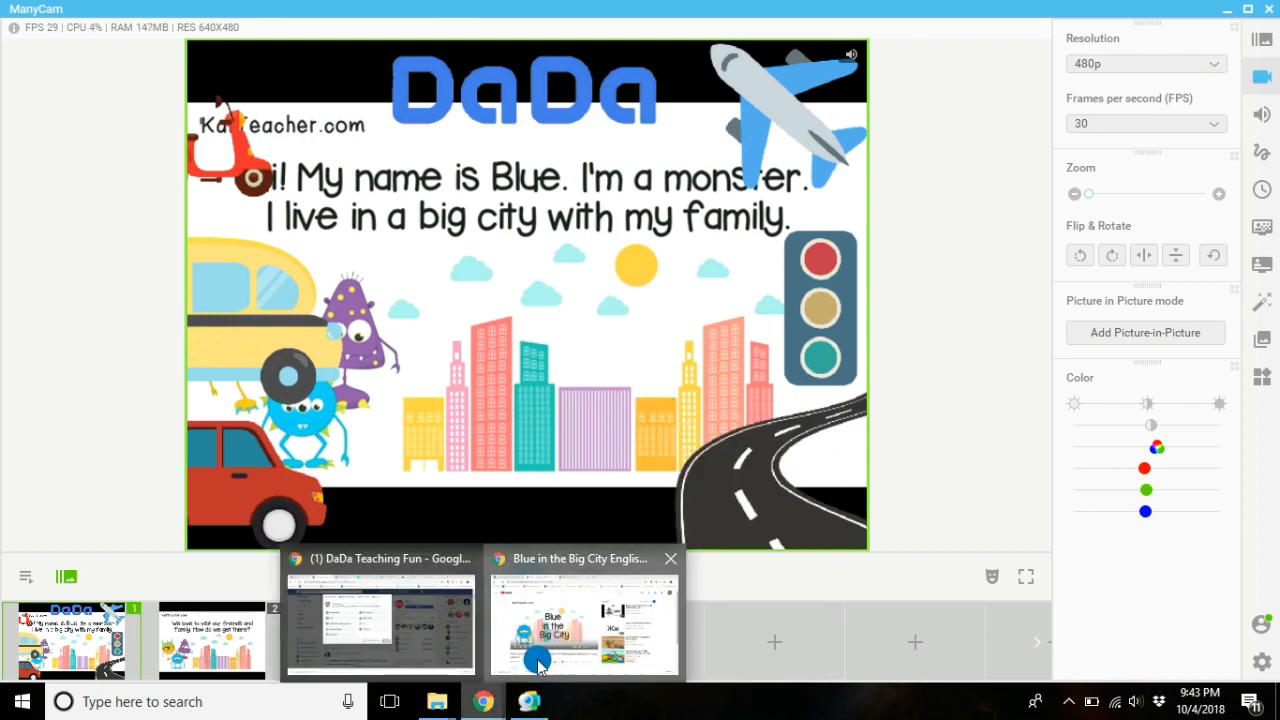
Step: Bring up the source menu on Preset 1 over the DaDa background
right_click(470, 400)
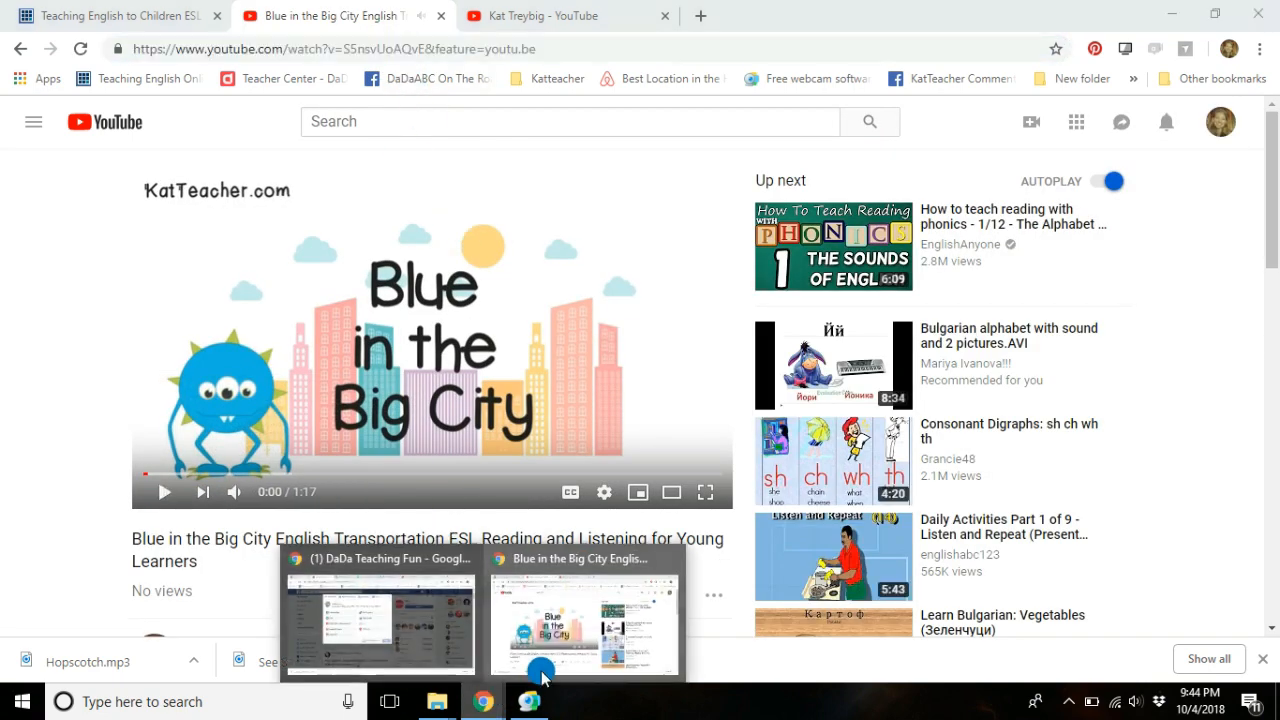
click(528, 700)
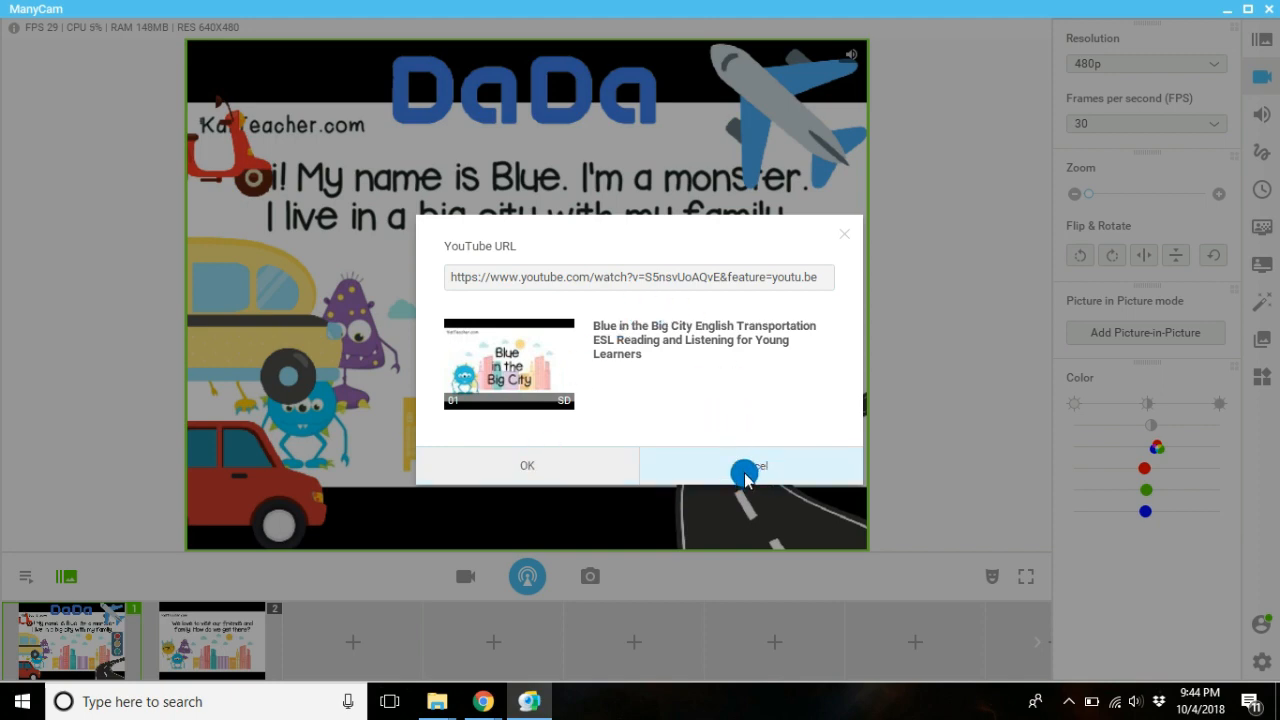
click(750, 466)
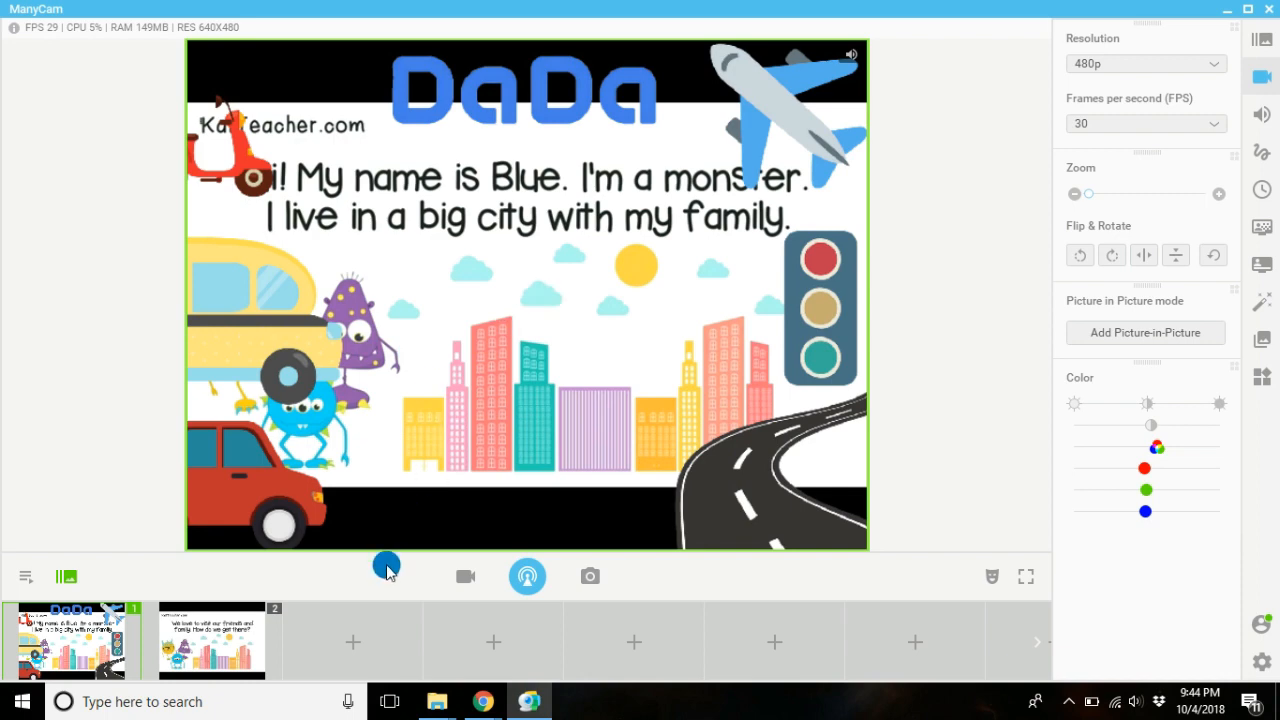